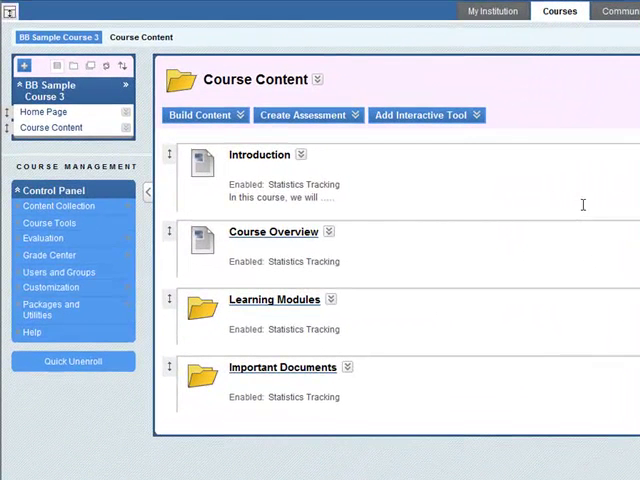
pyautogui.moveTo(50, 222)
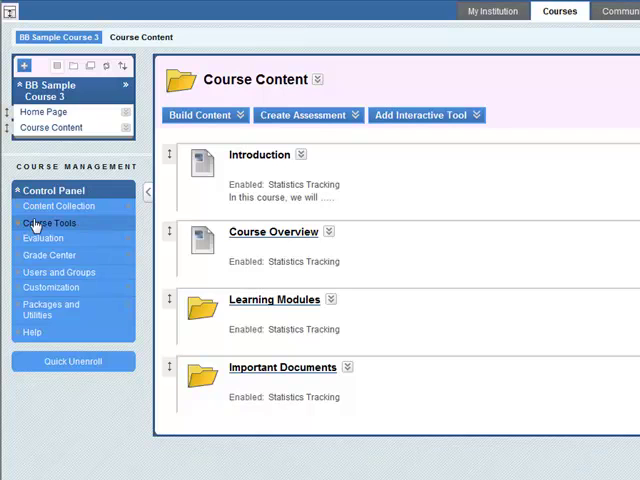
# - Open the course's Journals tool from the expanded Course Tools list
pyautogui.click(48, 222)
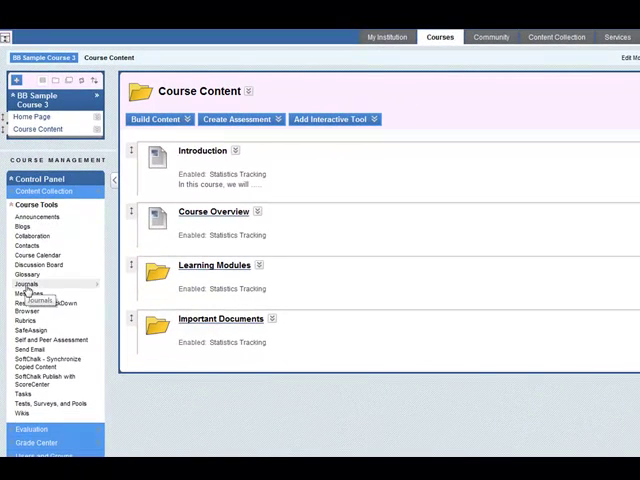
pyautogui.click(24, 284)
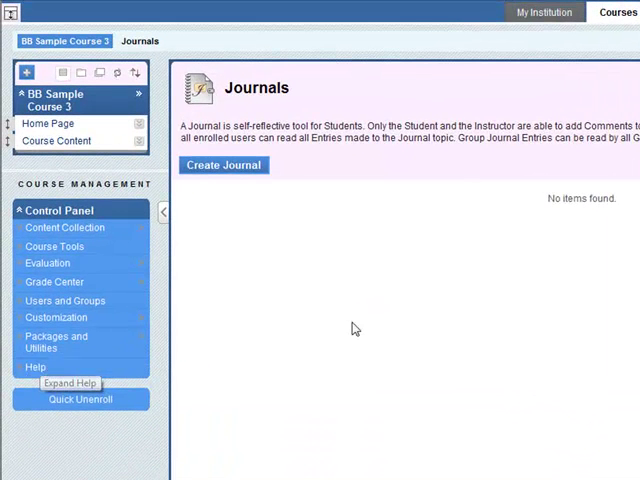
pyautogui.moveTo(364, 216)
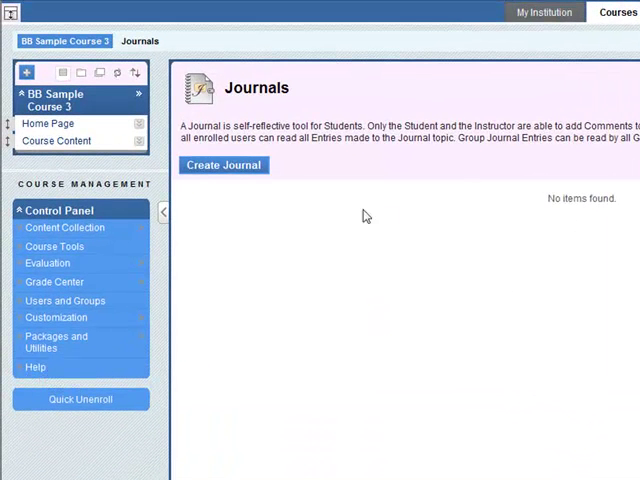
# - Create a journal named 'My Journal' with instructions 'use this journal for all student related journal activities.'
pyautogui.click(224, 164)
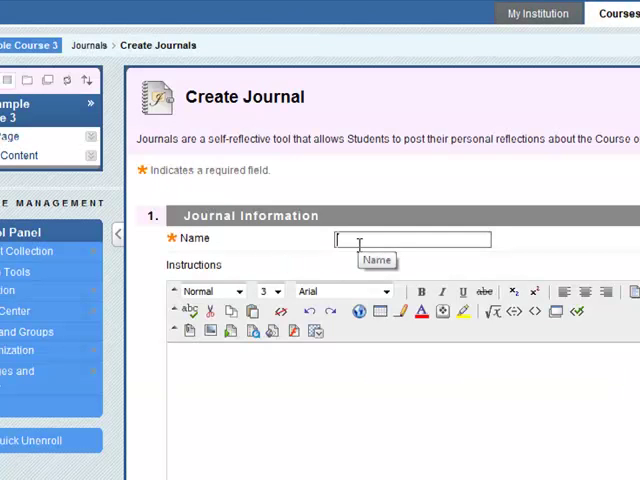
pyautogui.write('My')
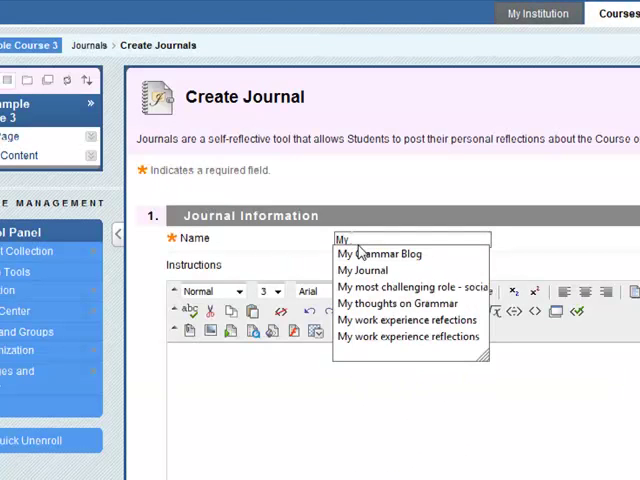
pyautogui.click(362, 270)
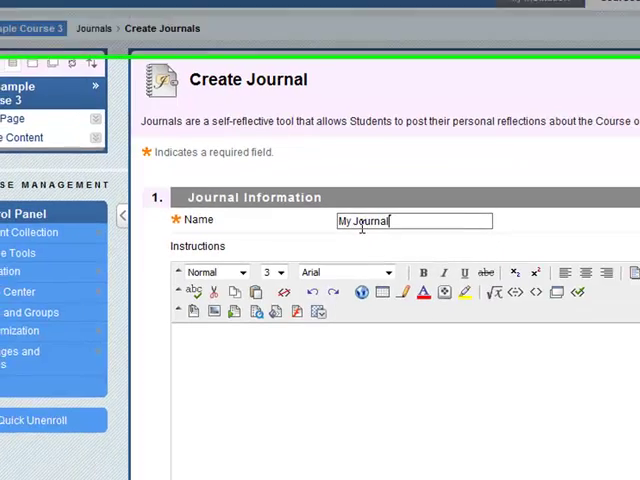
pyautogui.scroll(-3)
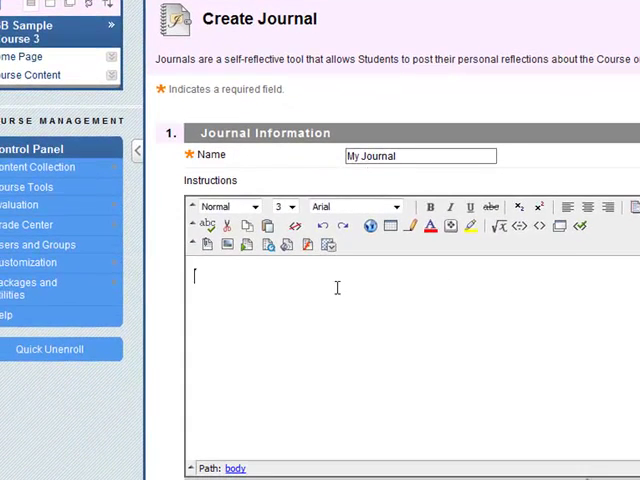
pyautogui.write('use this')
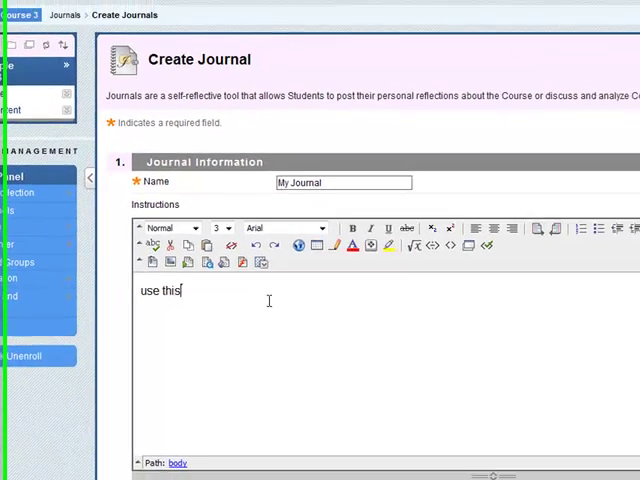
pyautogui.write('journal for all student related journal activities')
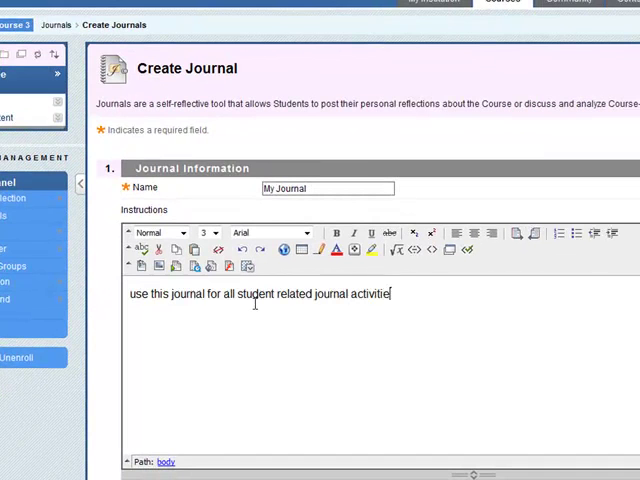
pyautogui.write('s.')
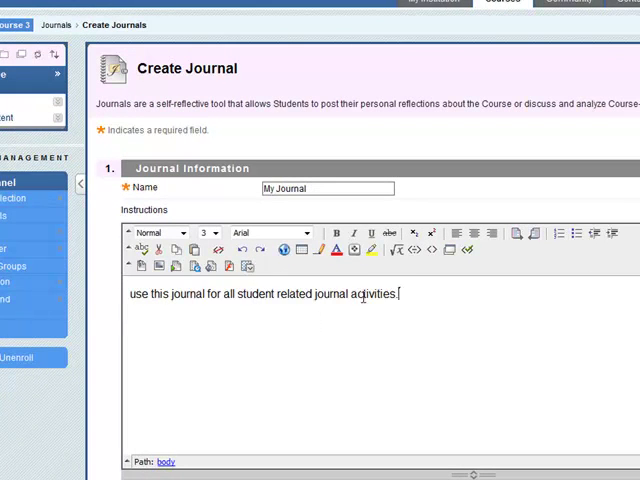
# - Enable 'Allow Users to Edit and Delete Entries' in the Journal Settings
pyautogui.scroll(-3)
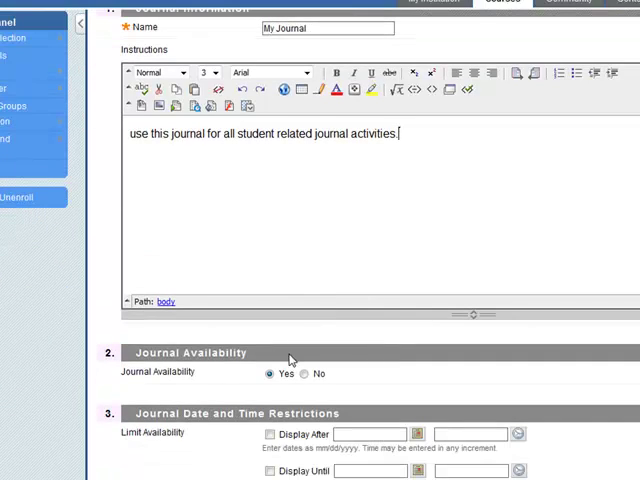
pyautogui.scroll(-3)
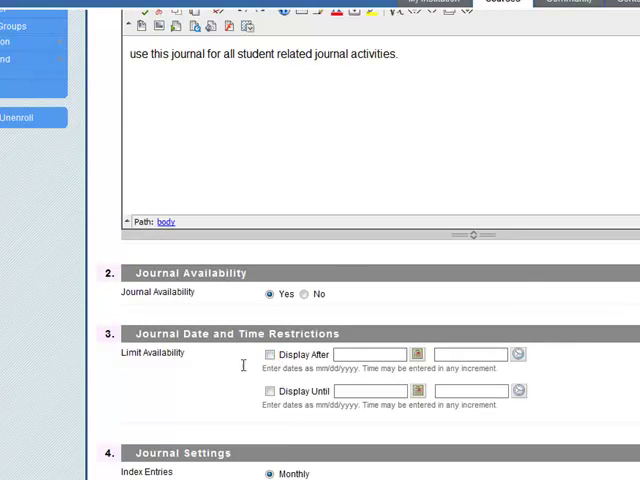
pyautogui.scroll(-3)
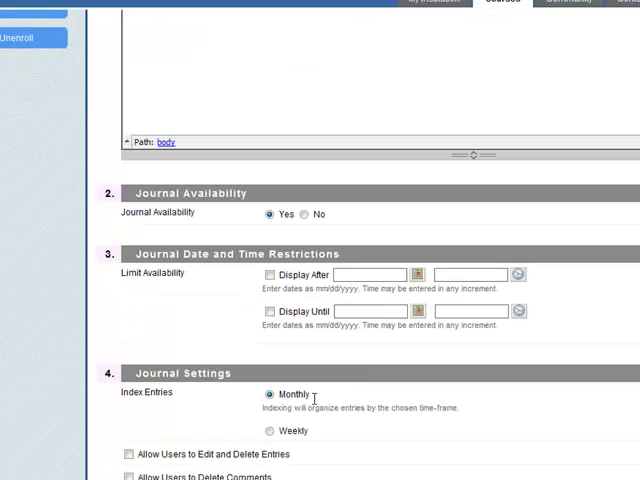
pyautogui.scroll(-3)
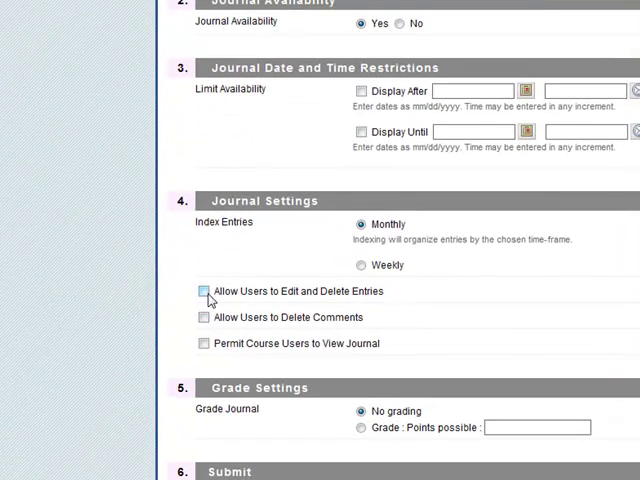
pyautogui.click(202, 292)
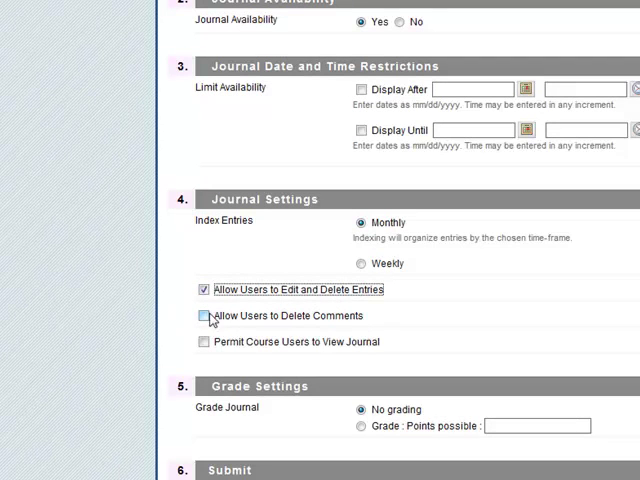
pyautogui.scroll(-3)
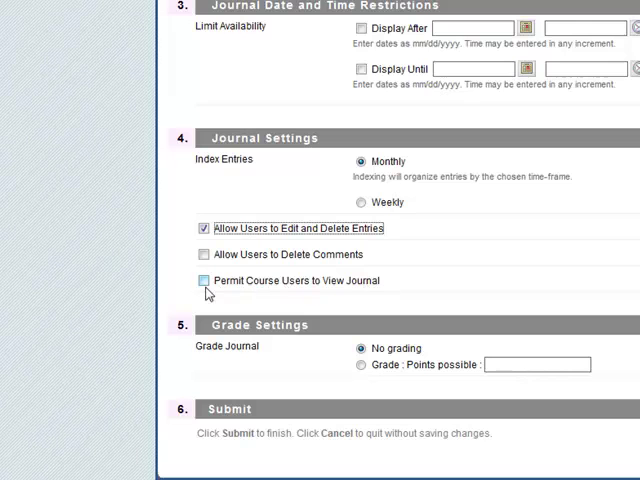
pyautogui.moveTo(288, 276)
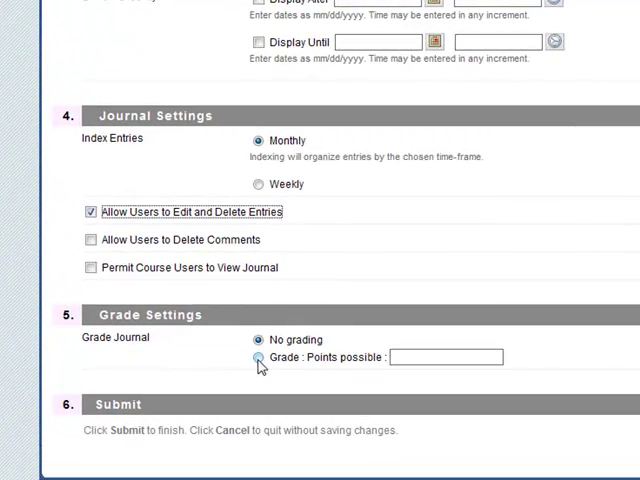
# - Set the journal to Grade: Points possible, keeping participants shown in needs grading status
pyautogui.click(258, 358)
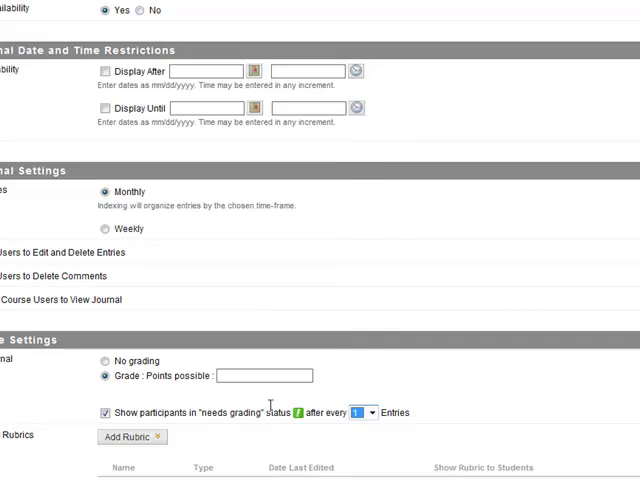
pyautogui.moveTo(372, 412)
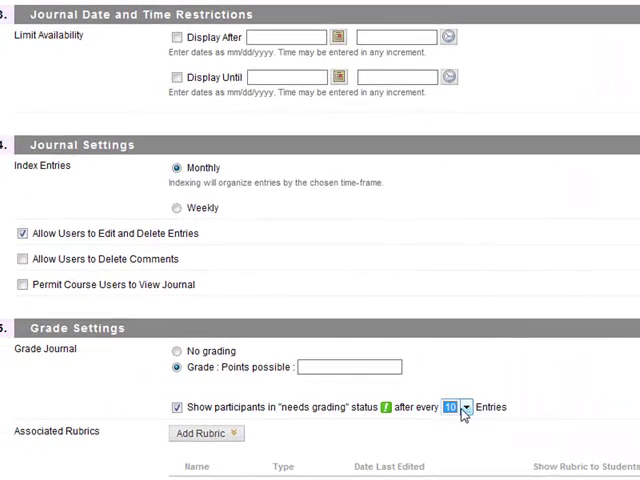
pyautogui.scroll(-3)
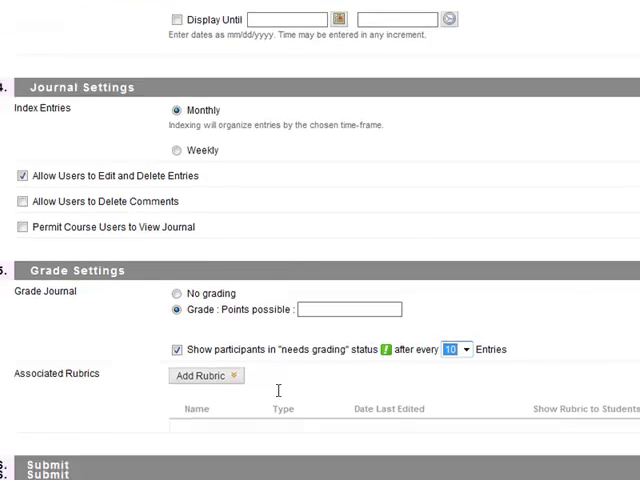
pyautogui.click(206, 320)
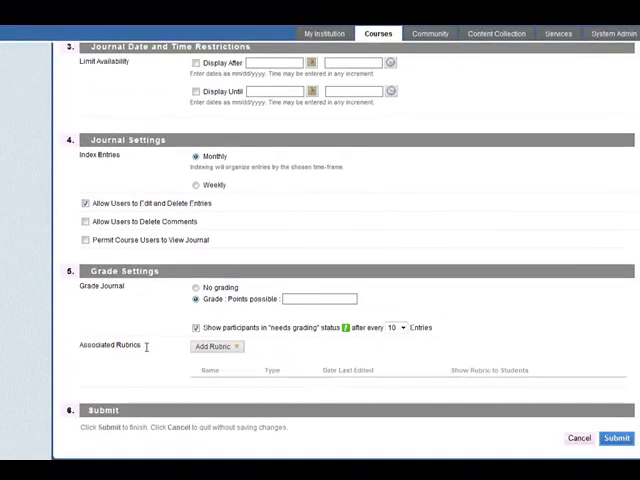
# - Submit the Create Journal form so My Journal is listed on the Journals page
pyautogui.click(196, 288)
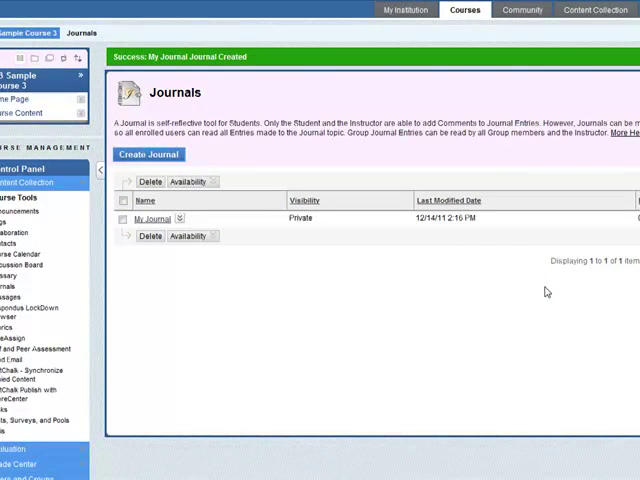
pyautogui.moveTo(546, 292)
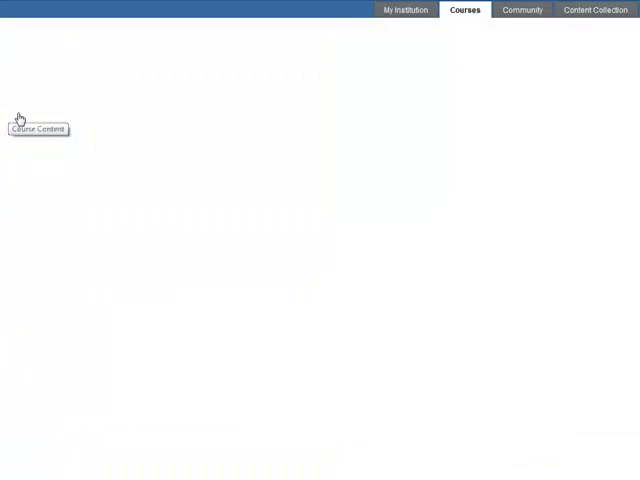
# - Navigate to Module 2 - Families under Learning Modules and bring up the Add Interactive Tool menu
pyautogui.click(36, 128)
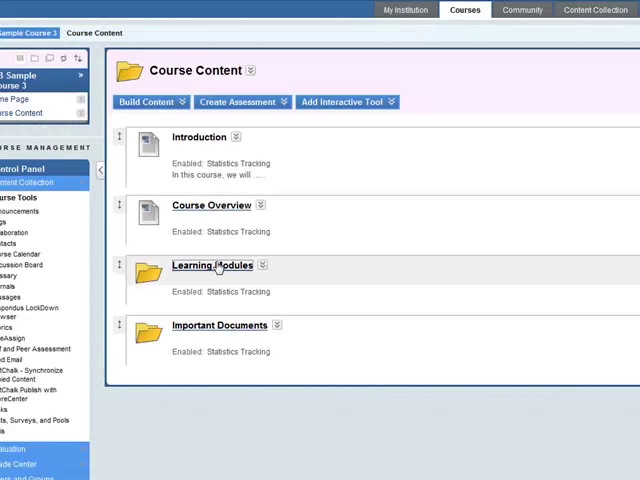
pyautogui.click(208, 264)
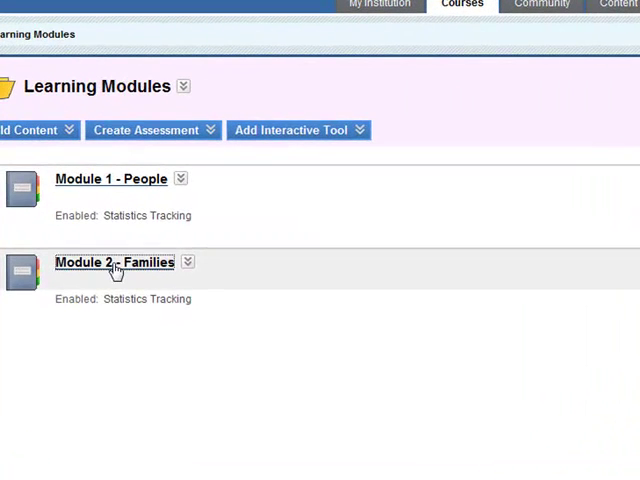
pyautogui.click(112, 262)
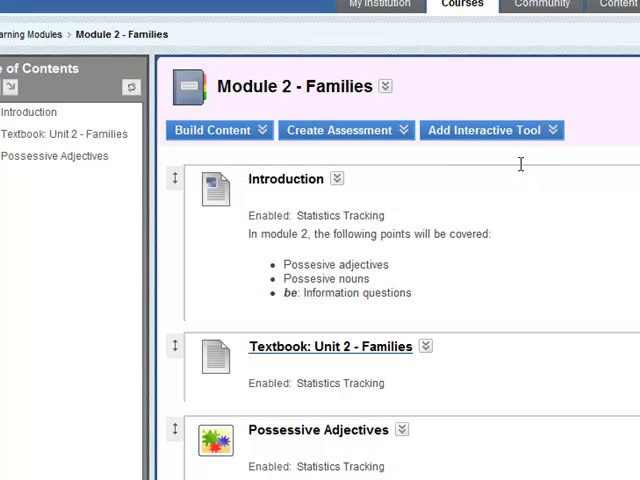
pyautogui.click(488, 130)
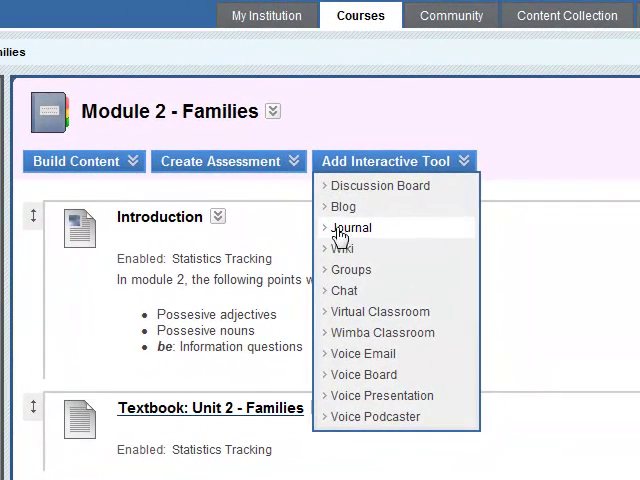
# - Choose Journal and select Link to a Journal targeting My Journal
pyautogui.click(352, 228)
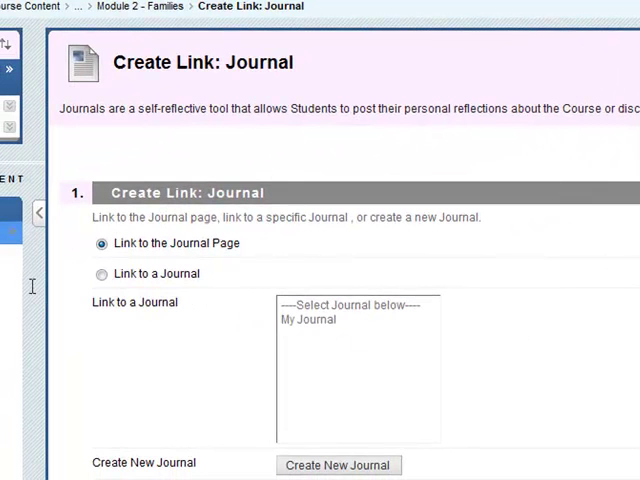
pyautogui.click(260, 292)
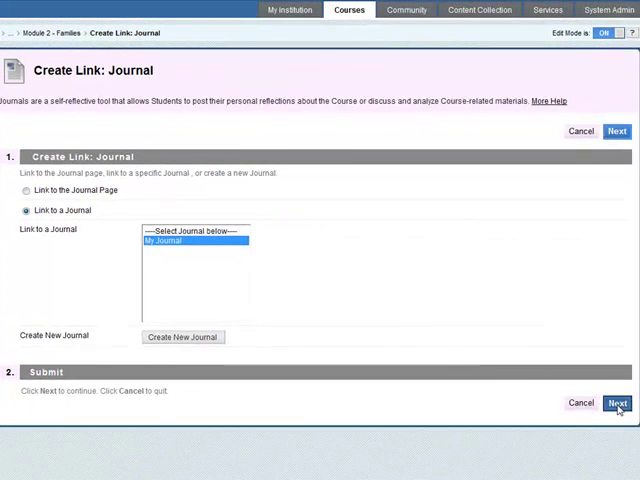
# - Add the My Journal link with instructions for a seven-sentence Possessive Adjectives entry and submit it
pyautogui.click(616, 402)
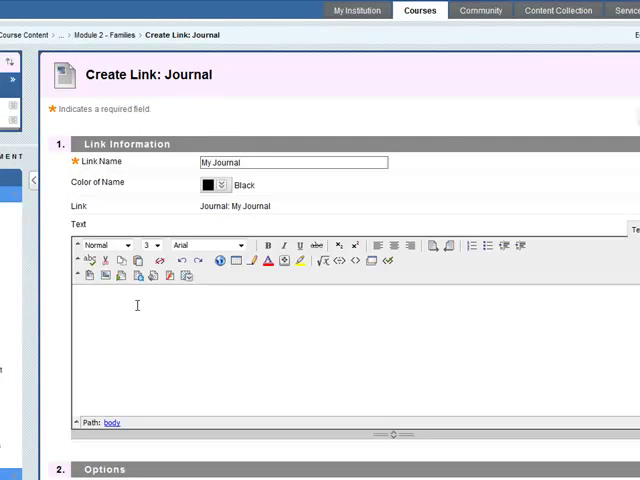
pyautogui.click(184, 276)
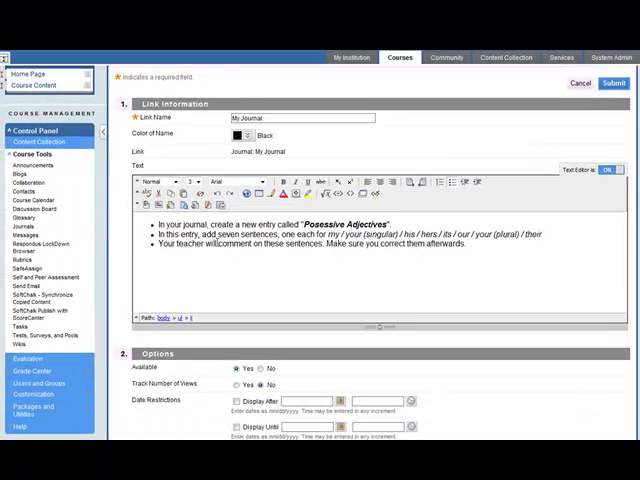
pyautogui.scroll(-3)
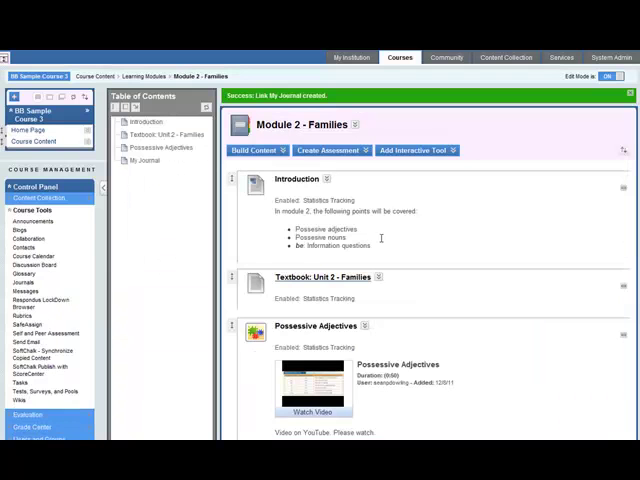
# - Open Module 2 - Families in the module viewer at its Introduction page
pyautogui.scroll(-3)
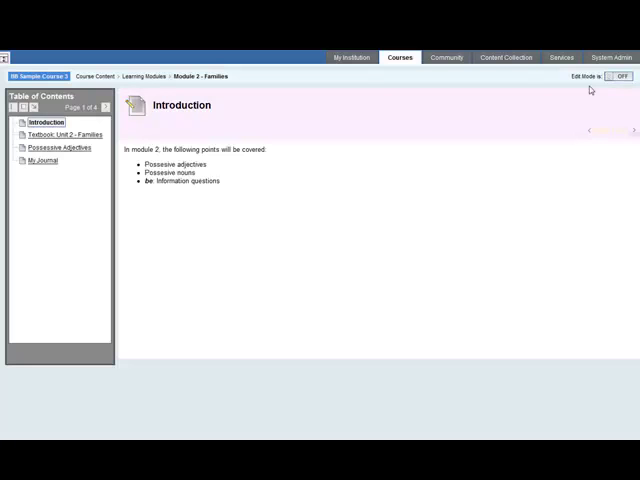
# - Open My Journal from the Table of Contents and launch the journal page
pyautogui.click(40, 160)
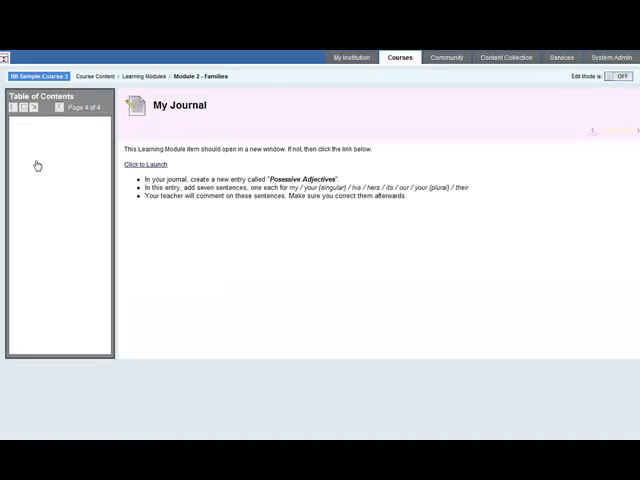
pyautogui.click(144, 164)
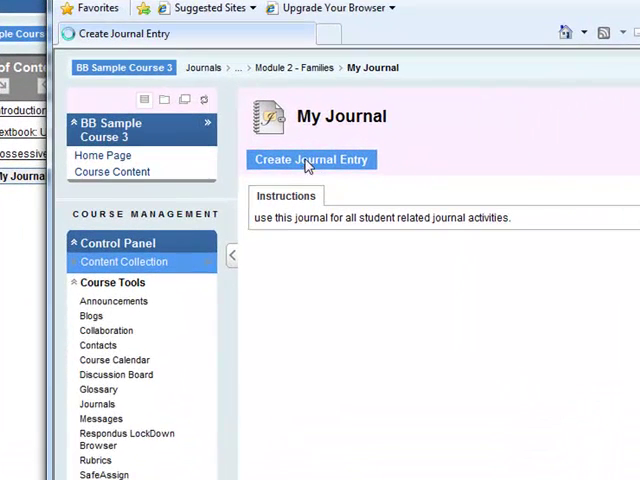
# - Start a new journal entry titled 'Possessive adjectives'
pyautogui.click(312, 160)
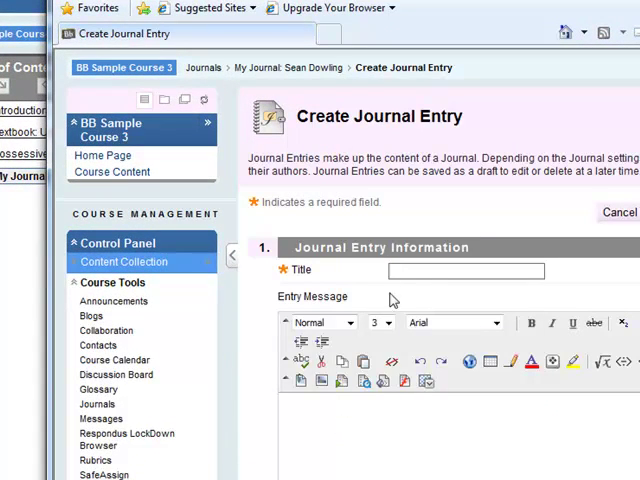
pyautogui.write('Poss')
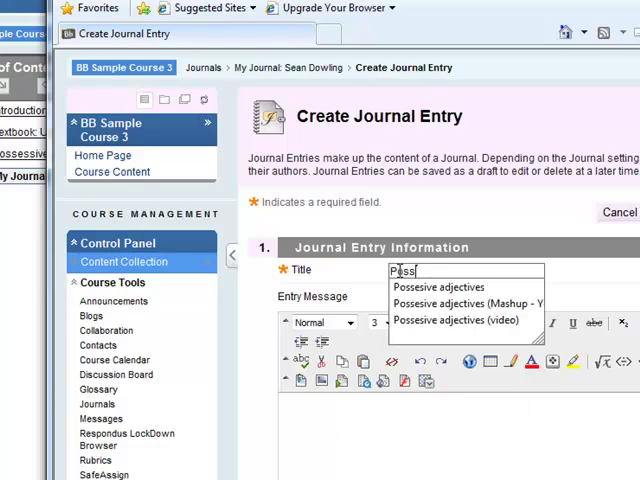
pyautogui.click(438, 288)
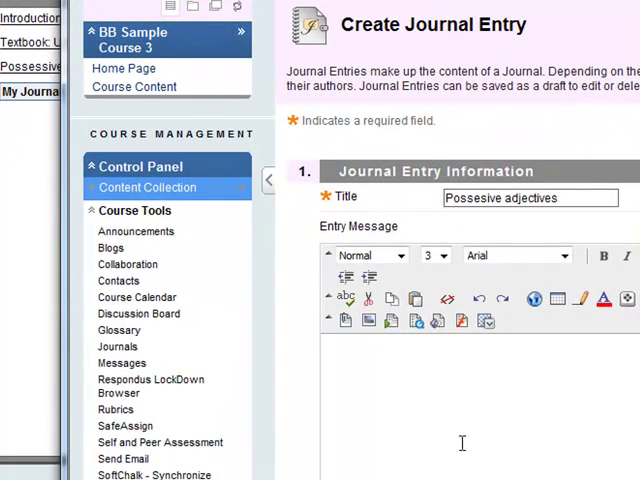
# - Write two sentence starters ('My n...', 'Your house is ....'), post the entry and begin a comment
pyautogui.write('My name is ....')
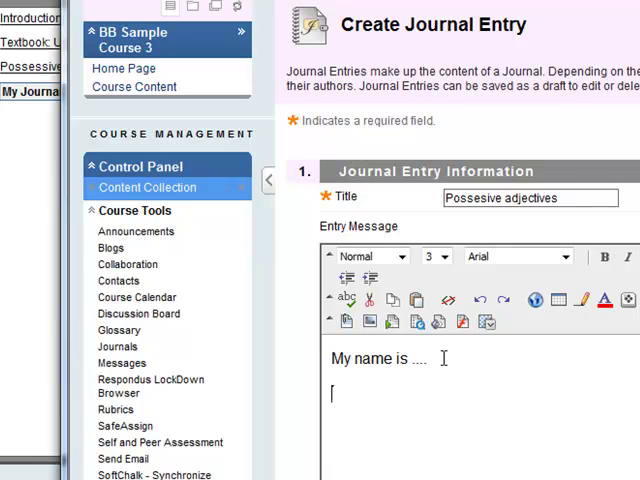
pyautogui.write('Yi')
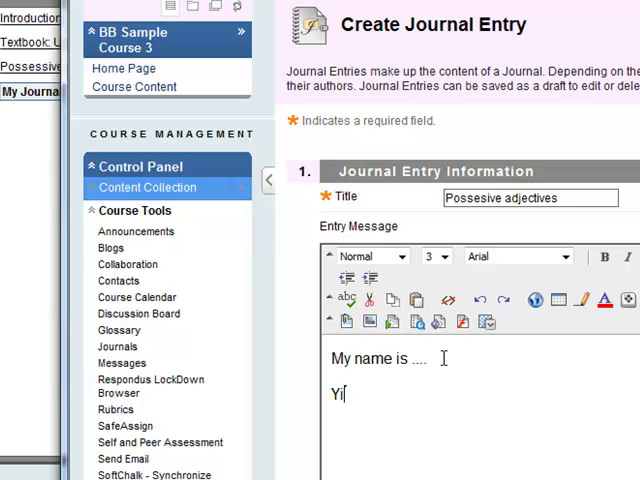
pyautogui.write('Your')
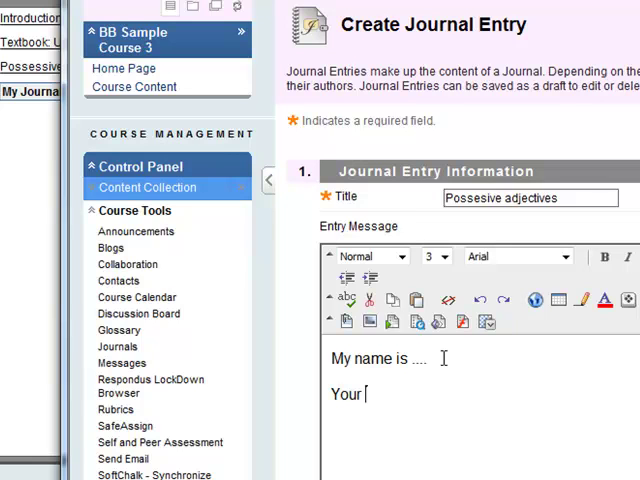
pyautogui.write('house is')
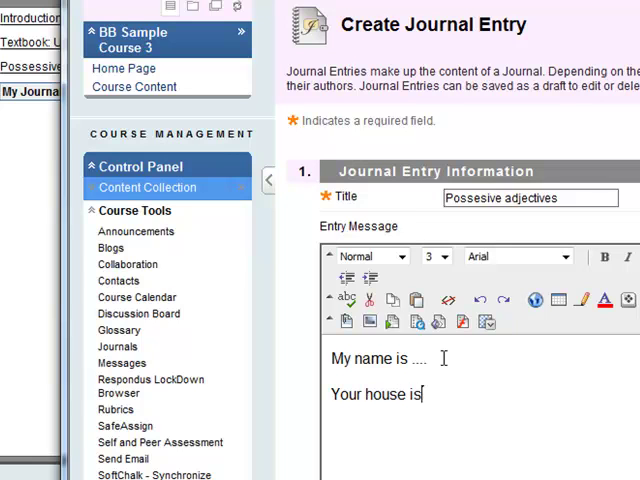
pyautogui.write('....')
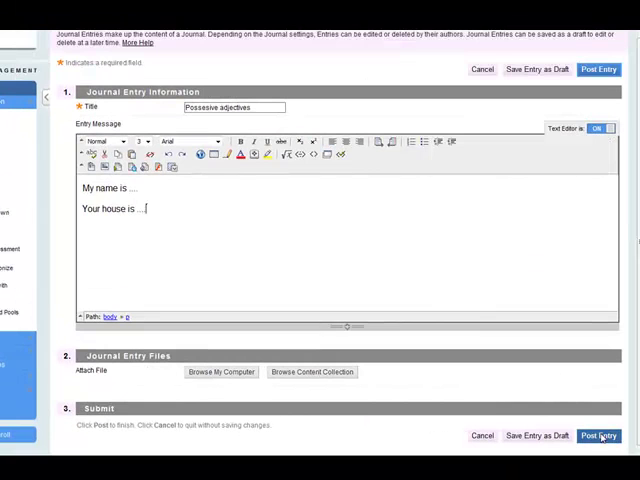
pyautogui.click(598, 436)
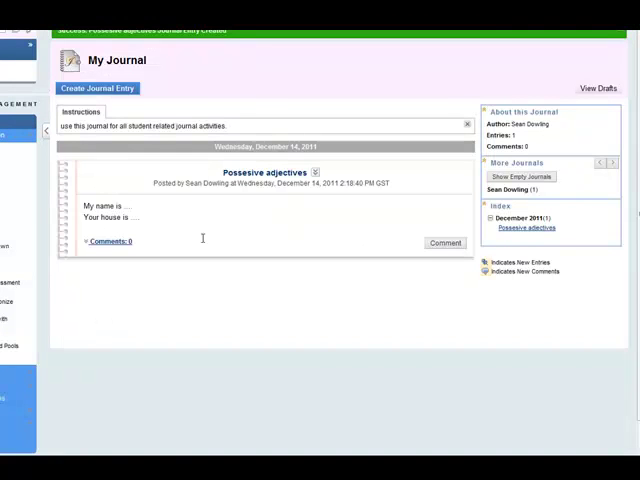
pyautogui.click(46, 132)
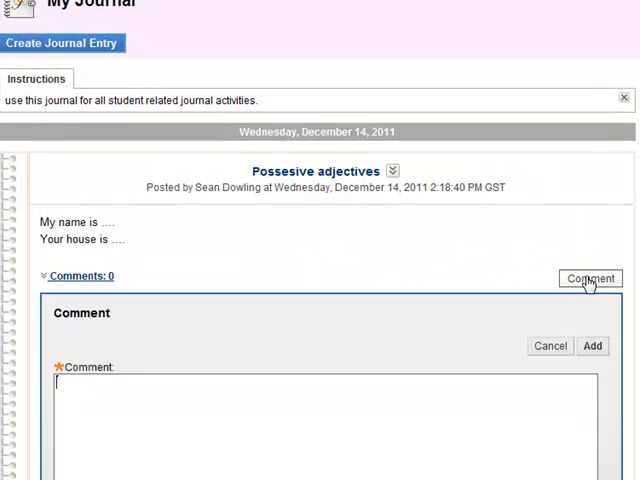
# - Add the comment 'Great work! Now put in the discussion forum.' to the entry
pyautogui.write('Great work!')
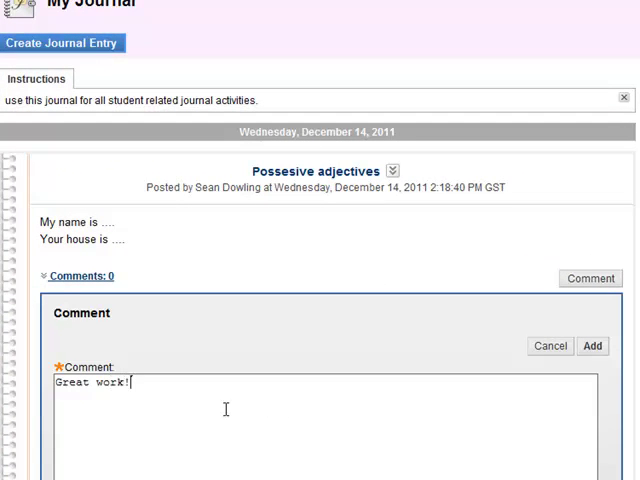
pyautogui.write('Now put')
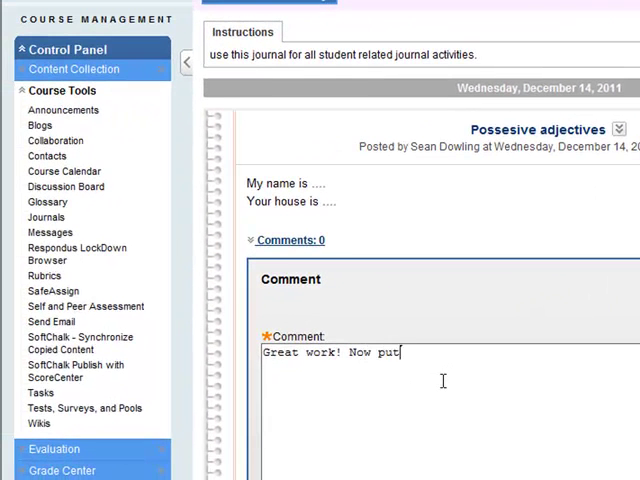
pyautogui.write('in the disc')
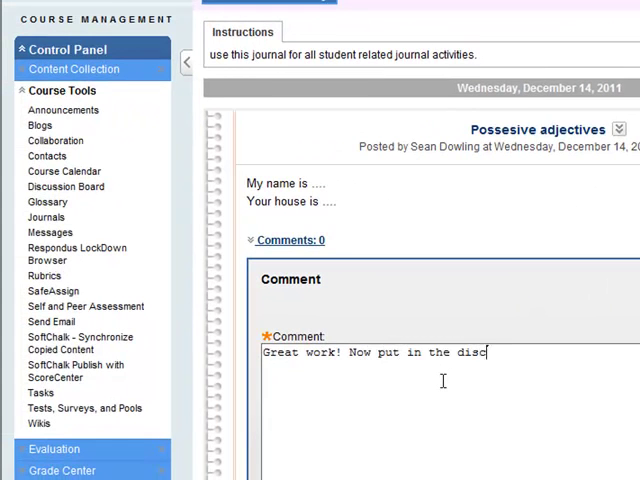
pyautogui.write('ssion forum.')
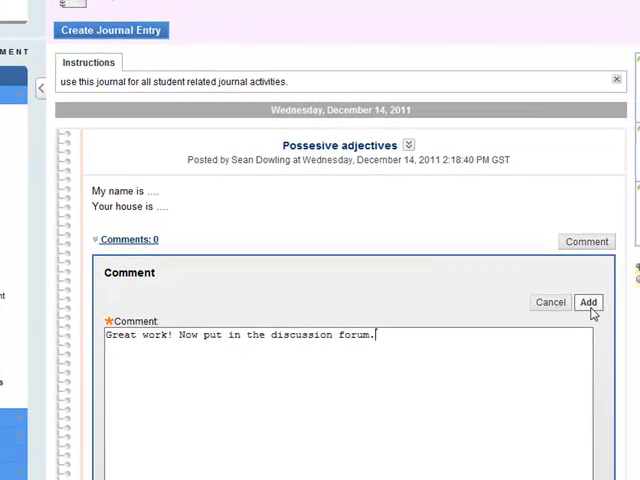
pyautogui.click(588, 302)
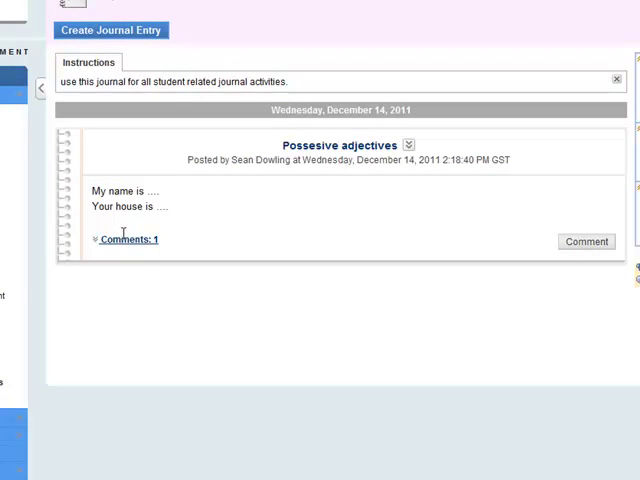
pyautogui.moveTo(156, 244)
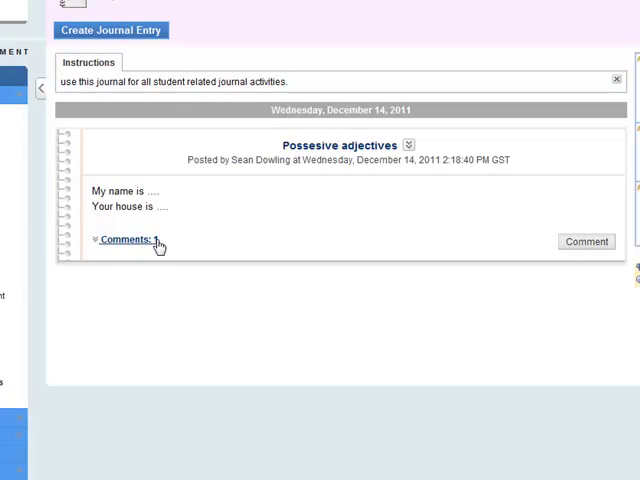